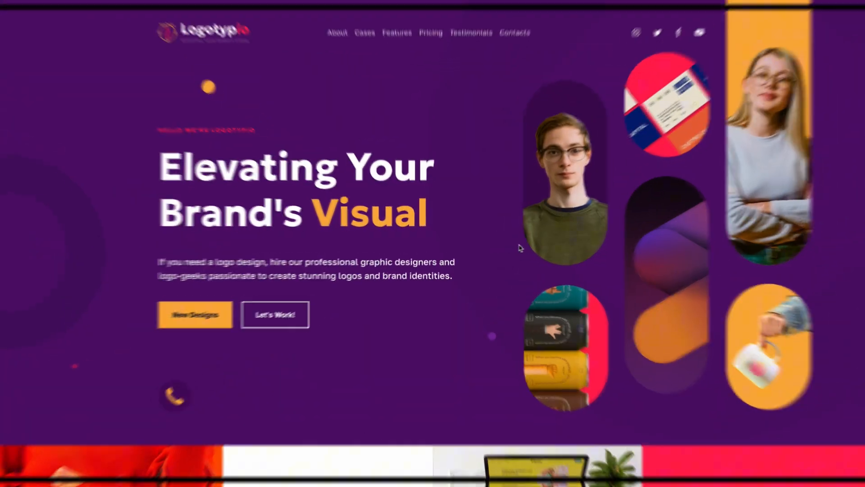
mouse_move(430, 28)
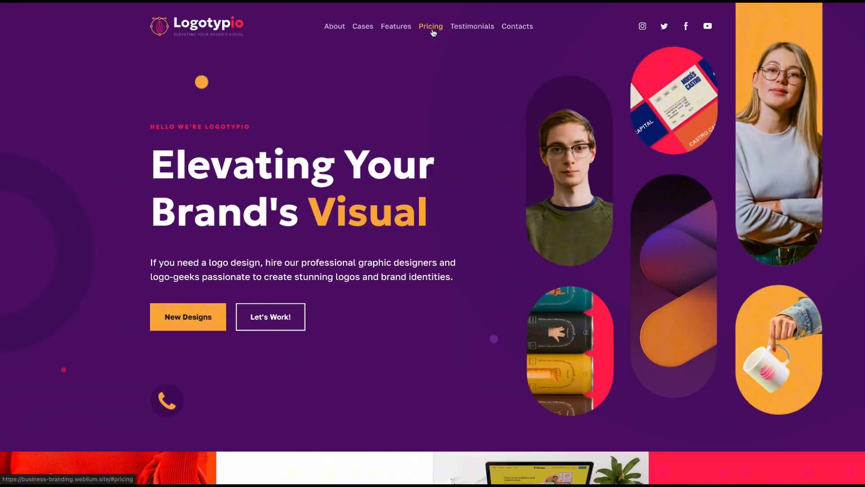
Go to the Pricing packages, then browse the How It Works, About Us and statistics sections.
left_click(430, 26)
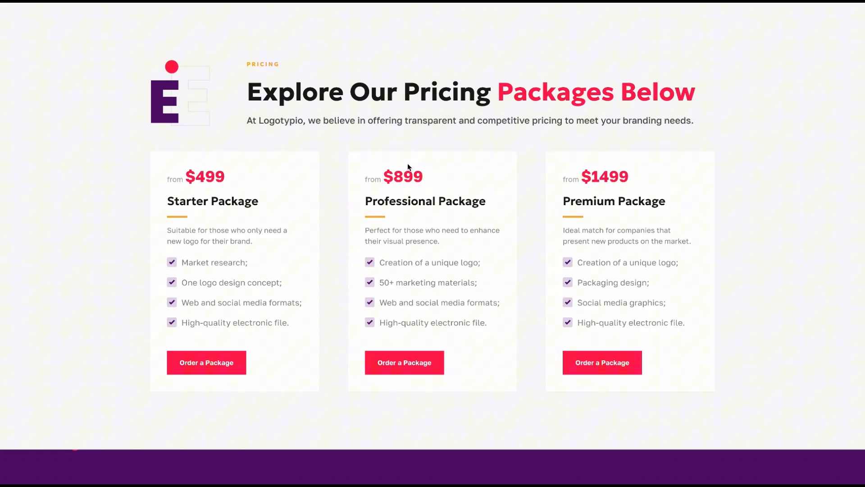
scroll("down", 3)
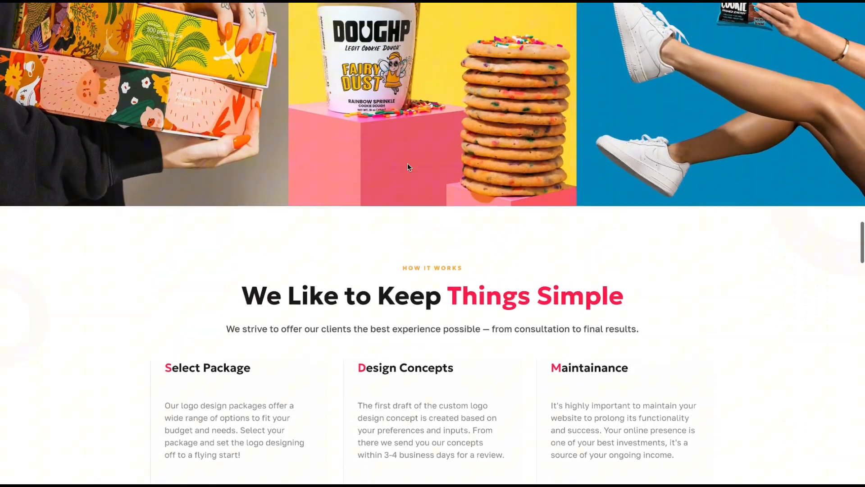
scroll("up", 3)
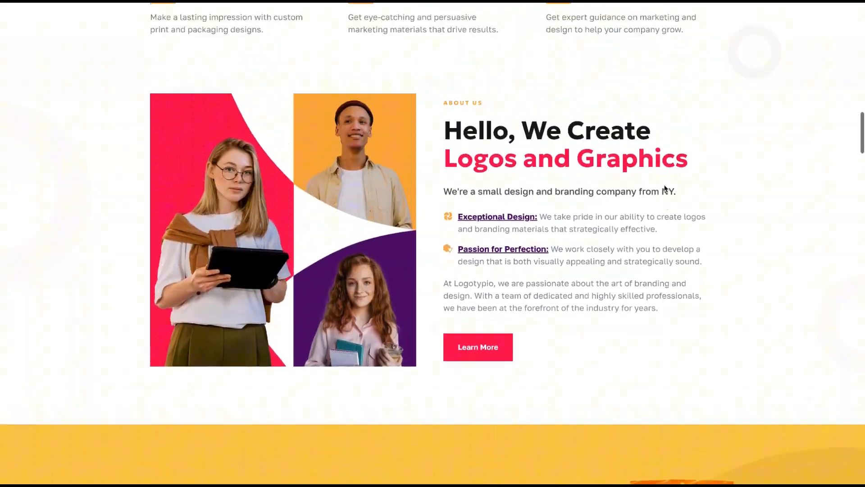
scroll("down", 3)
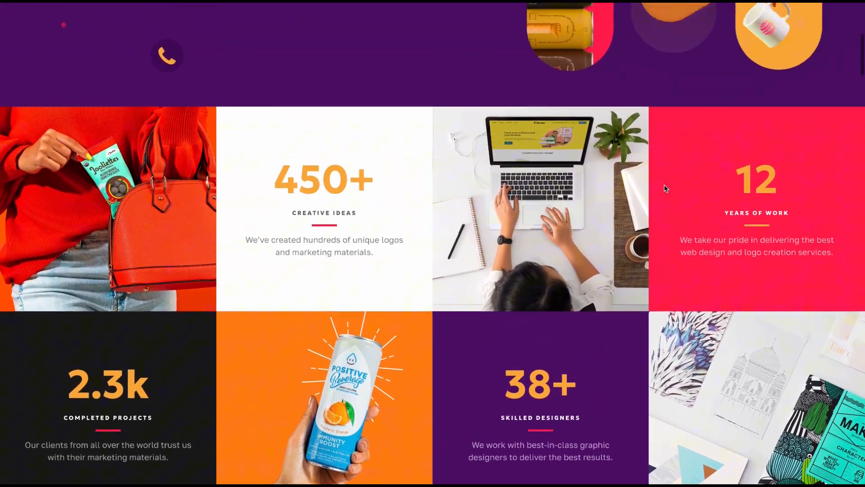
scroll("up", 3)
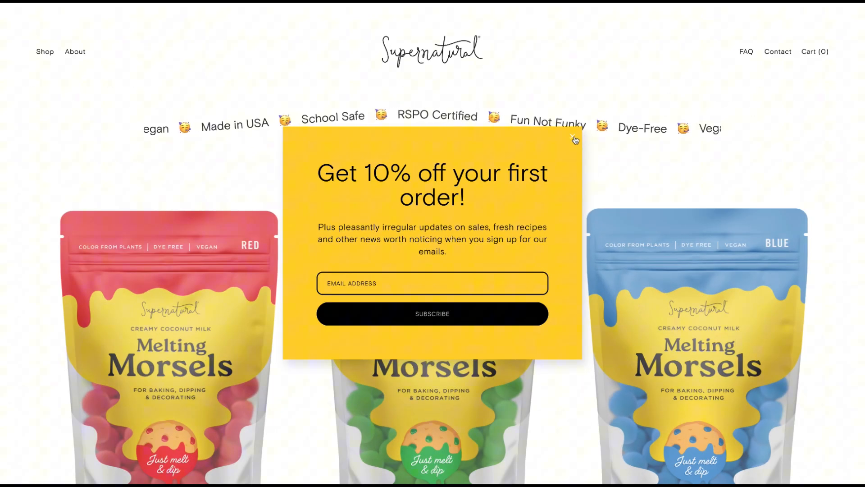
Close the 10% off email popup and scroll past Melting Morsels products to the discounted bundles.
left_click(574, 140)
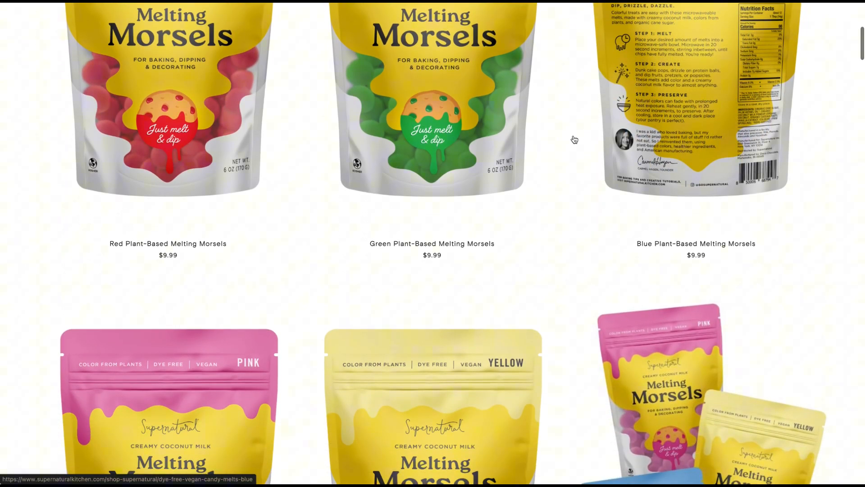
scroll("down", 3)
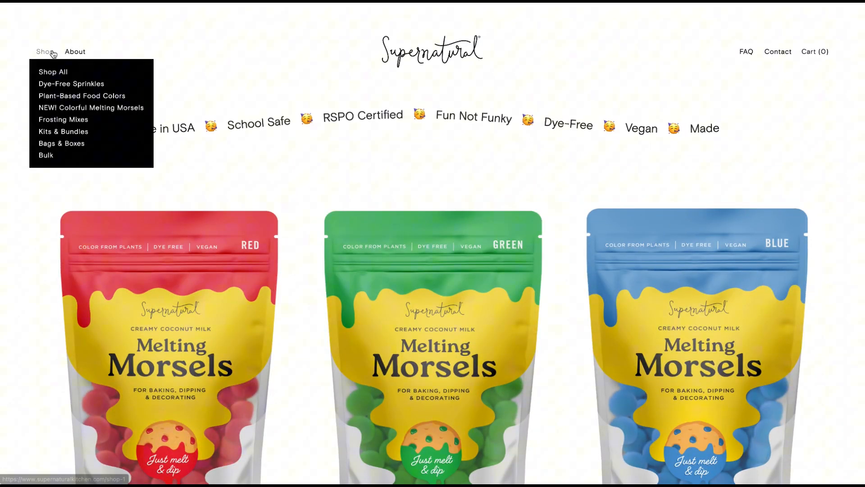
mouse_move(63, 132)
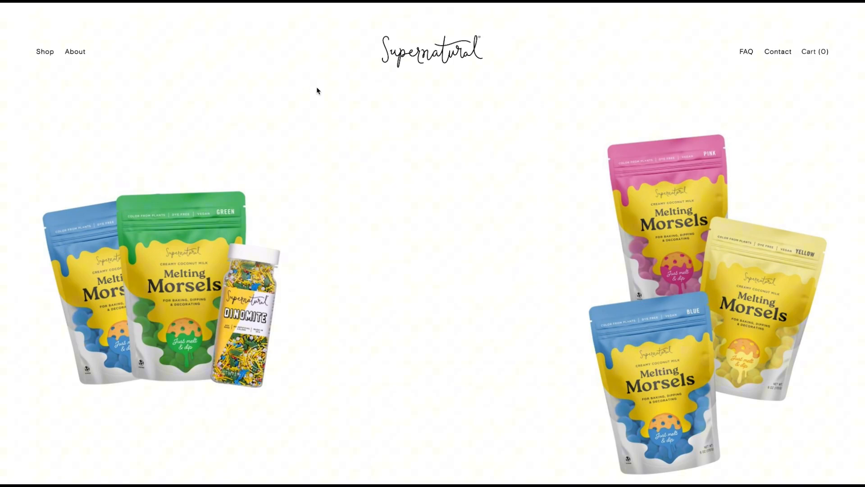
scroll("down", 3)
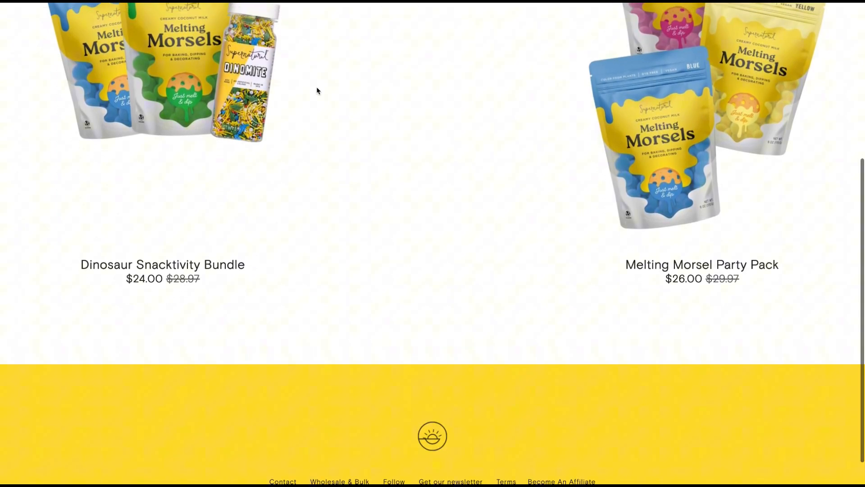
View the Dinosaur Snacktivity Bundle page with its $24.00 sale price, description and photos.
left_click(163, 265)
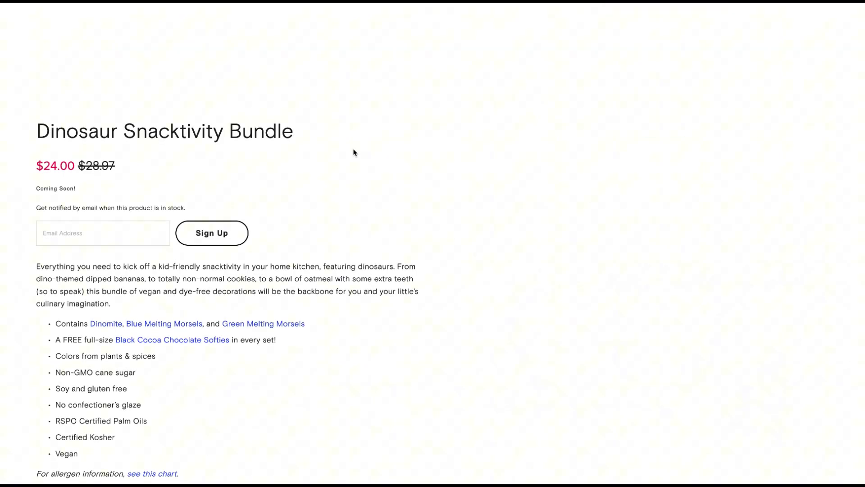
scroll("down", 3)
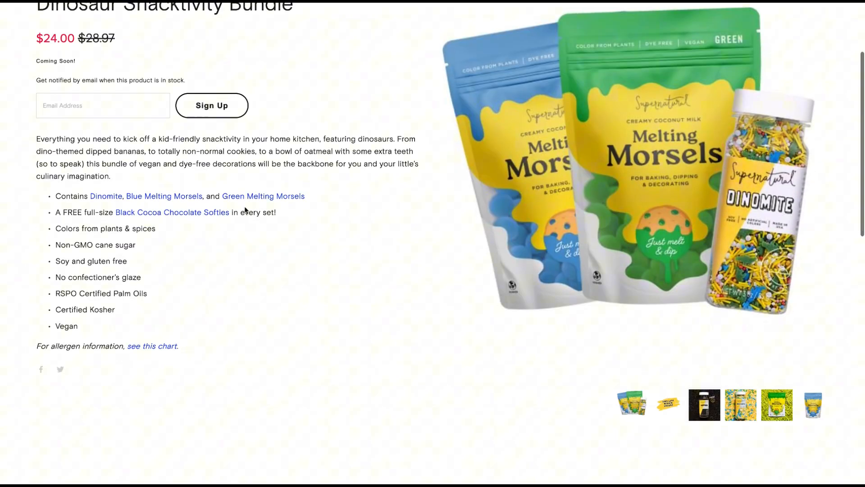
scroll("up", 3)
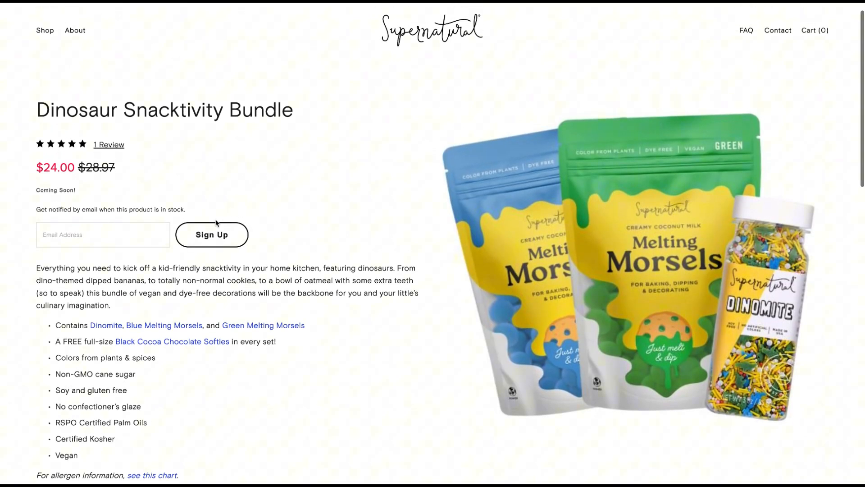